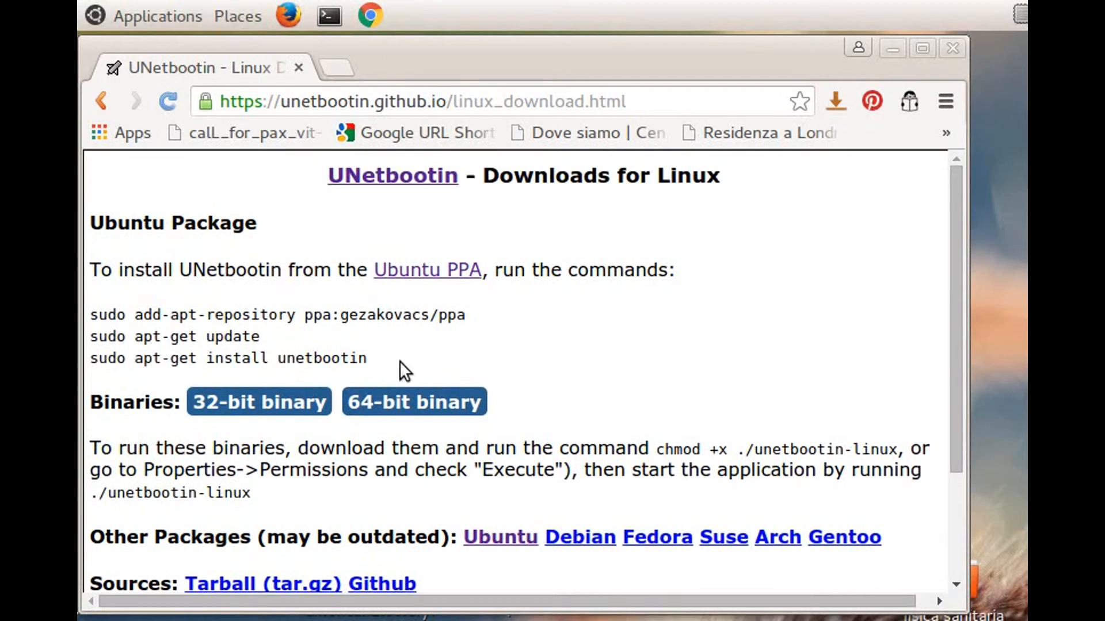
Go to the UNetbootin homepage and then to its Linux downloads page
left_click(101, 102)
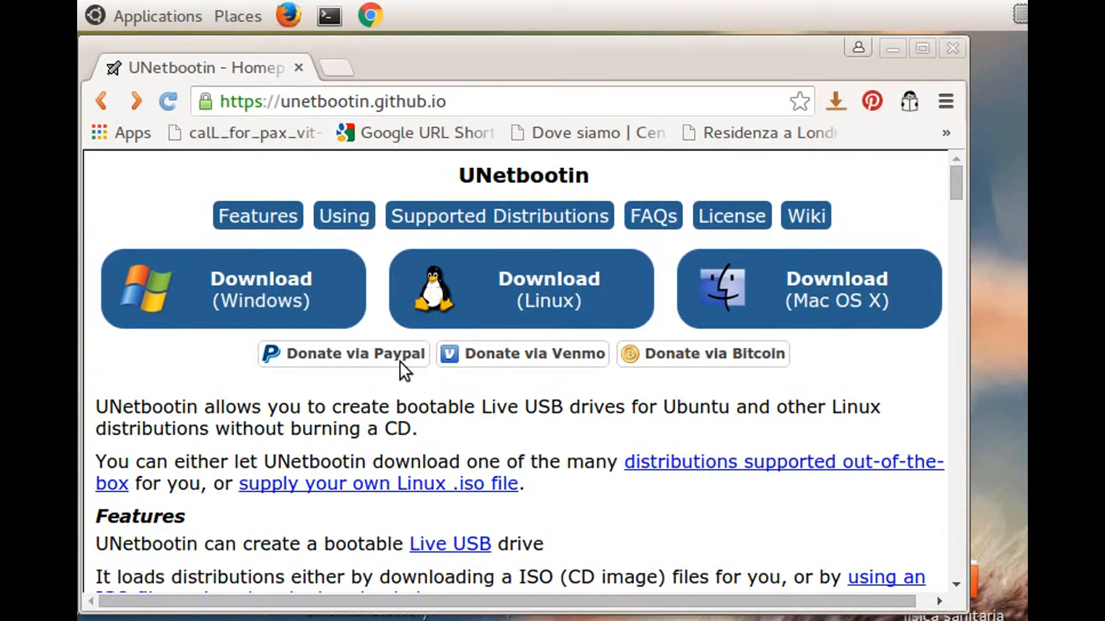
mouse_move(359, 355)
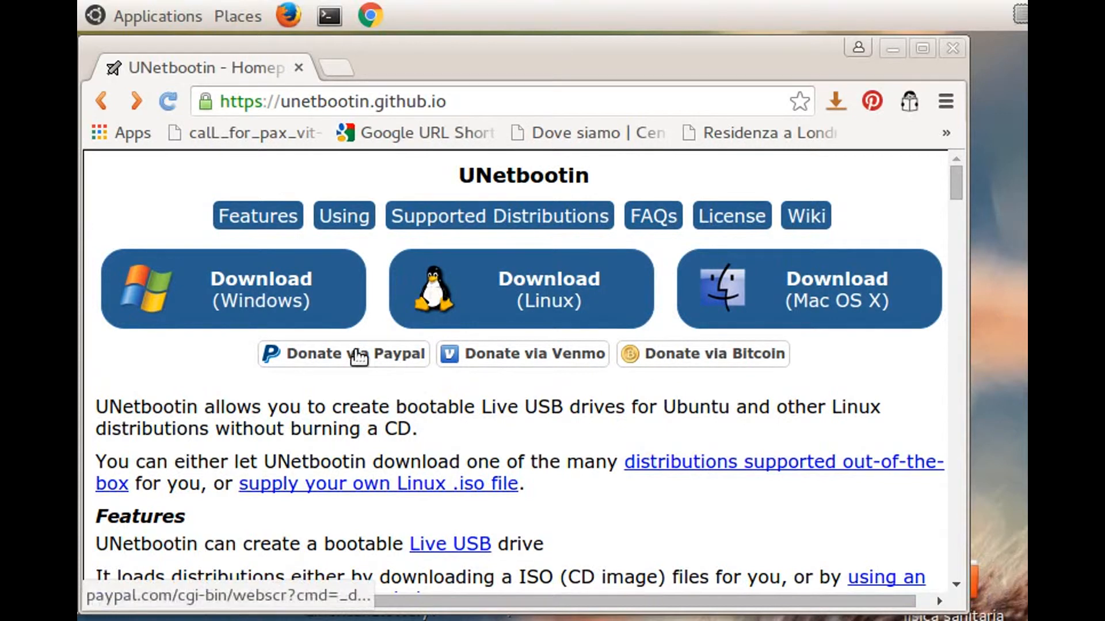
mouse_move(666, 195)
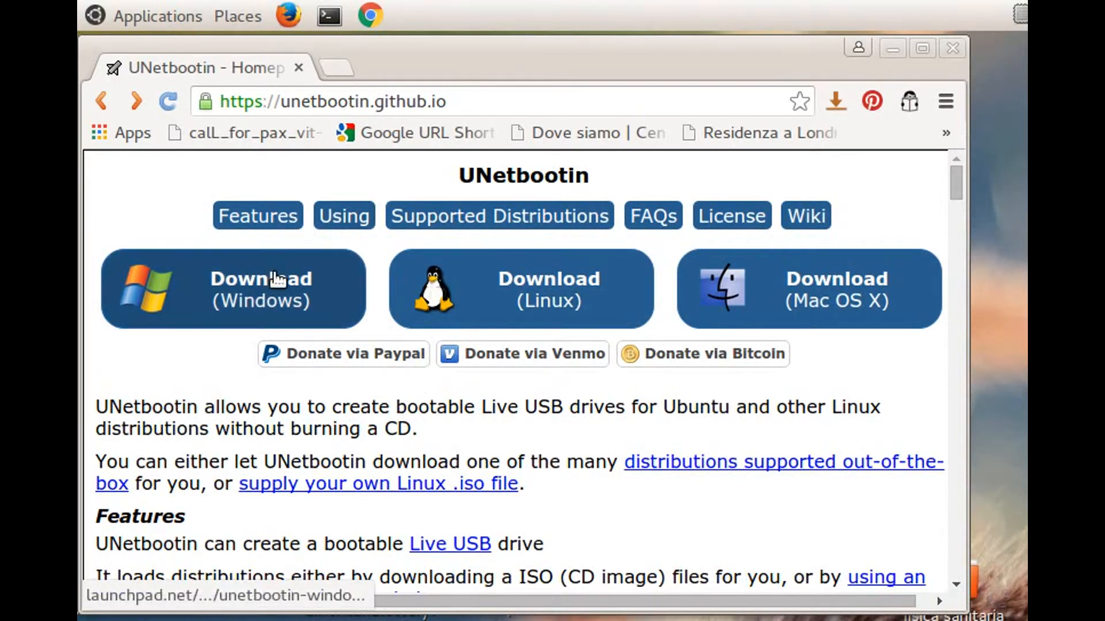
mouse_move(373, 388)
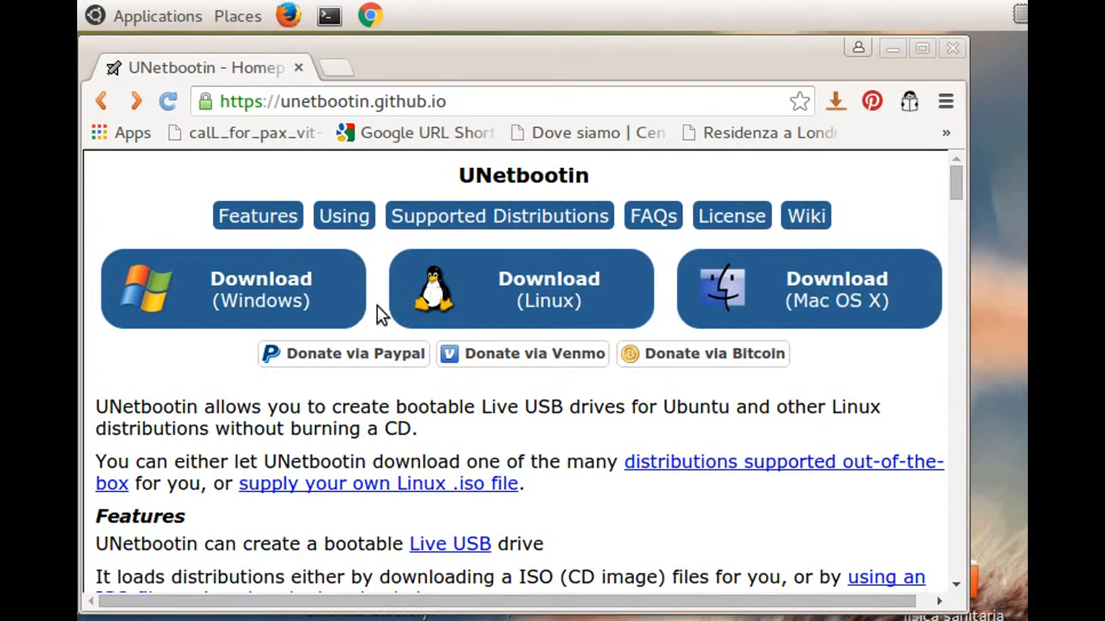
mouse_move(366, 344)
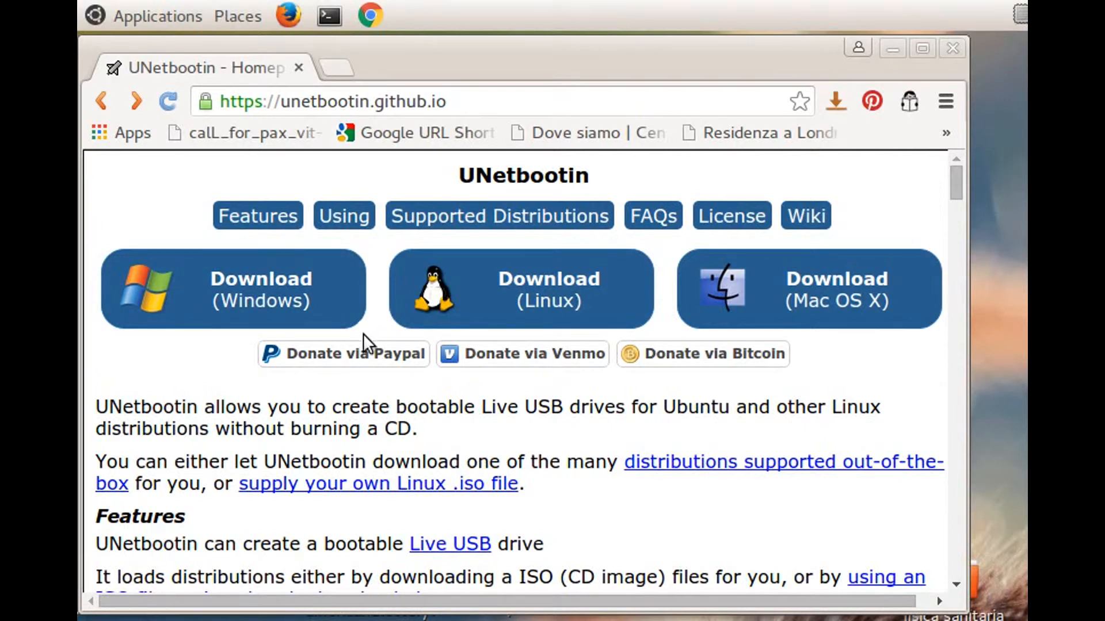
mouse_move(592, 356)
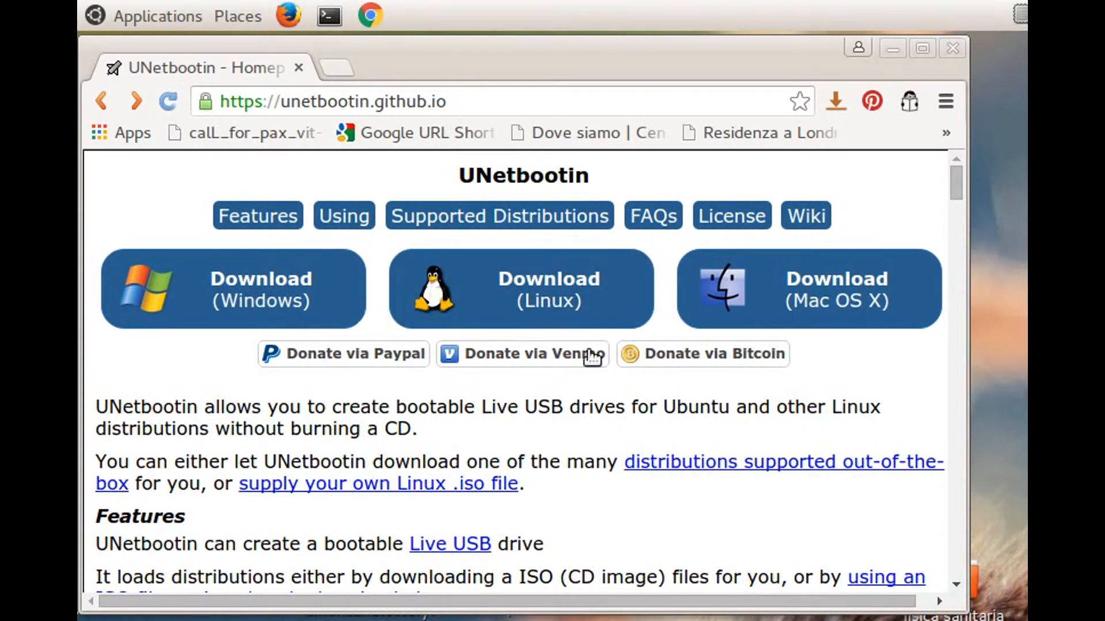
mouse_move(618, 500)
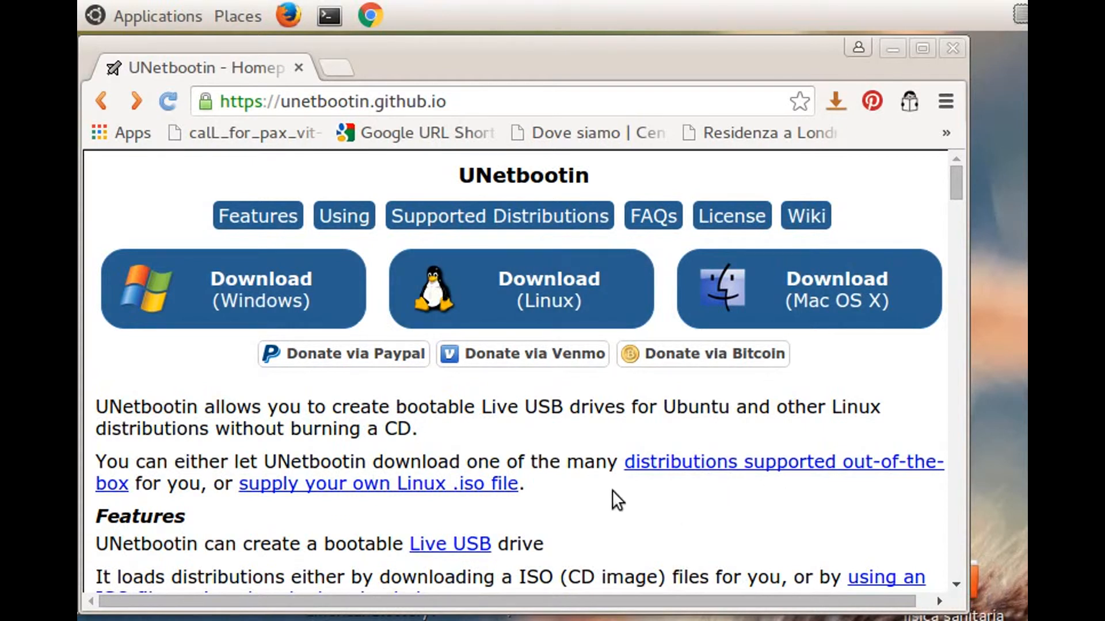
mouse_move(620, 315)
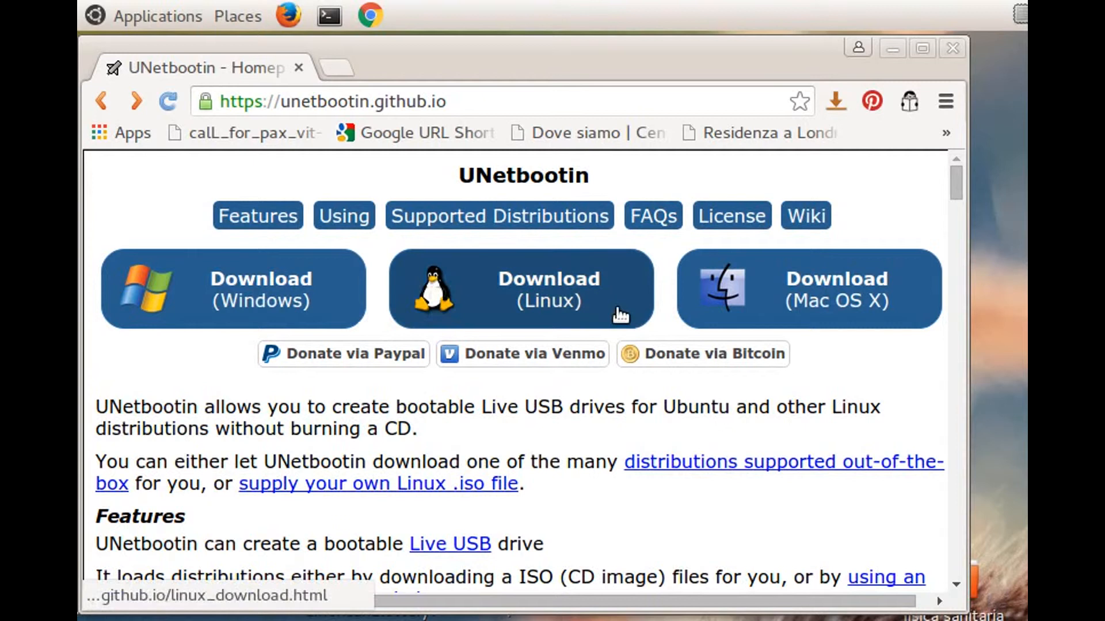
mouse_move(551, 299)
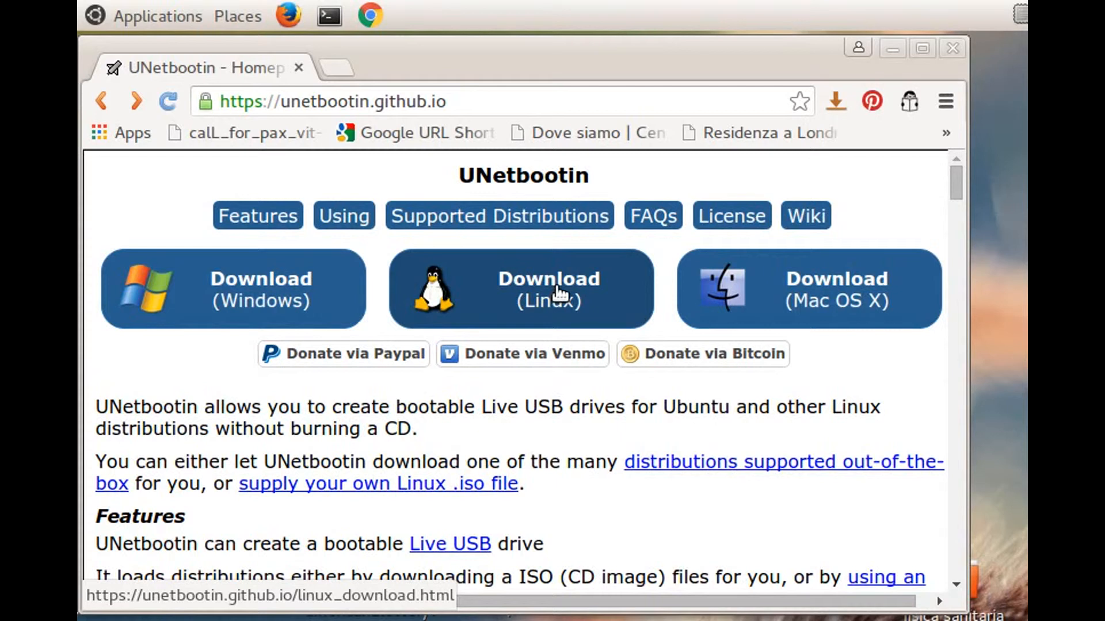
left_click(548, 289)
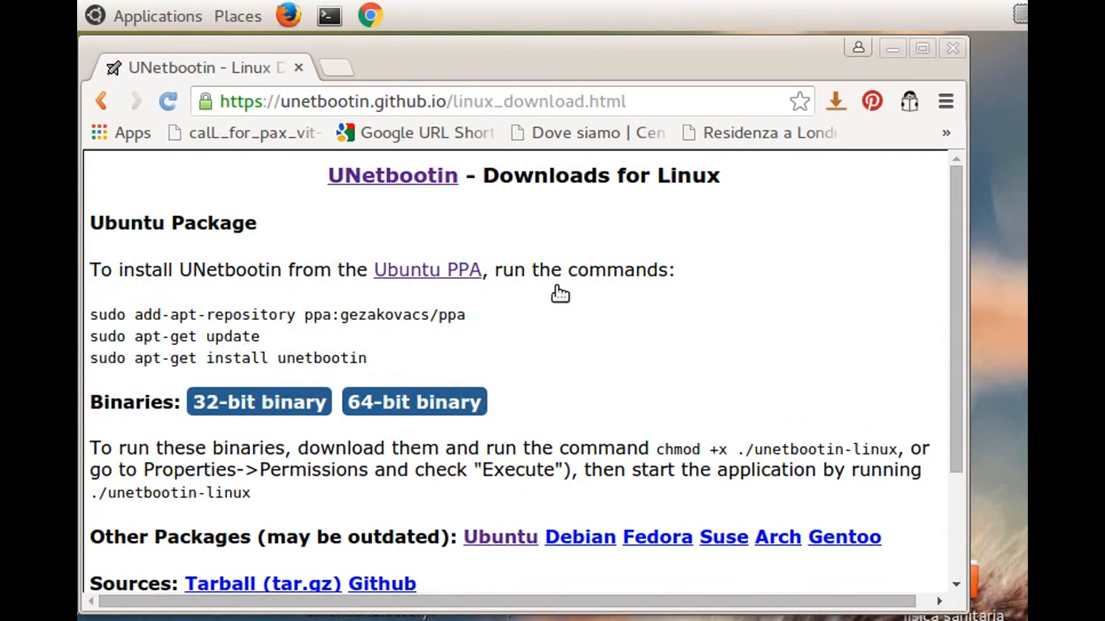
mouse_move(550, 333)
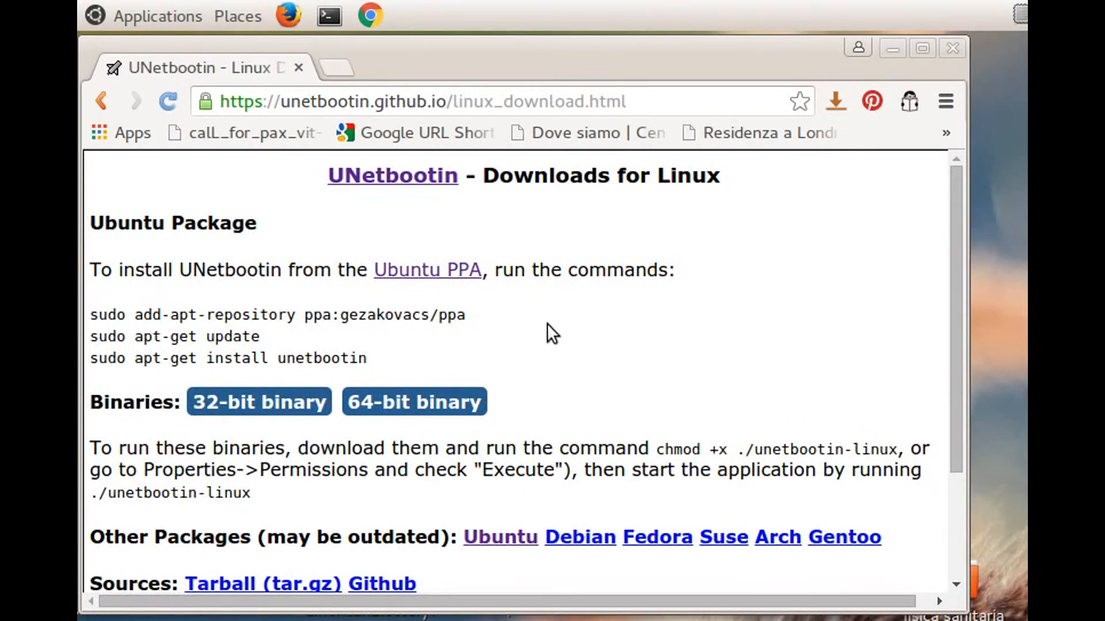
mouse_move(488, 341)
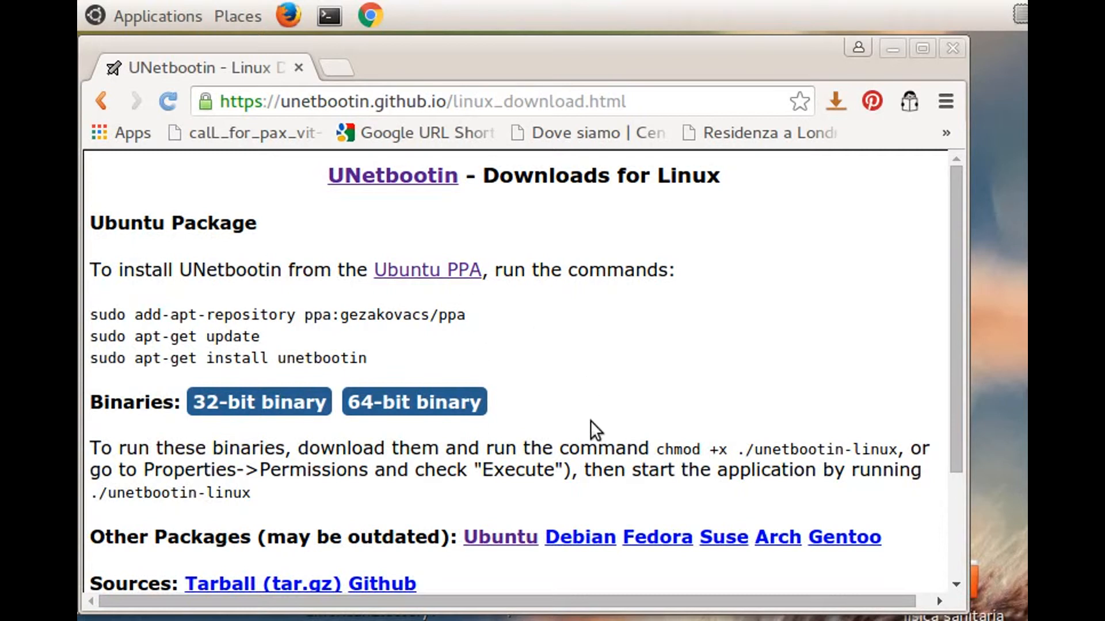
mouse_move(497, 373)
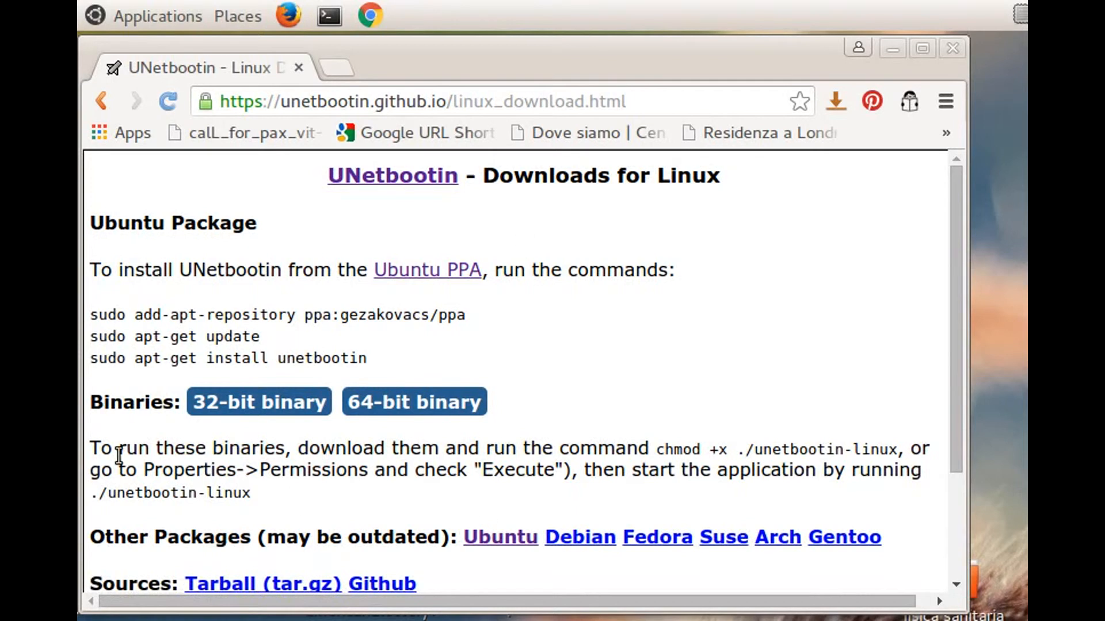
mouse_move(141, 488)
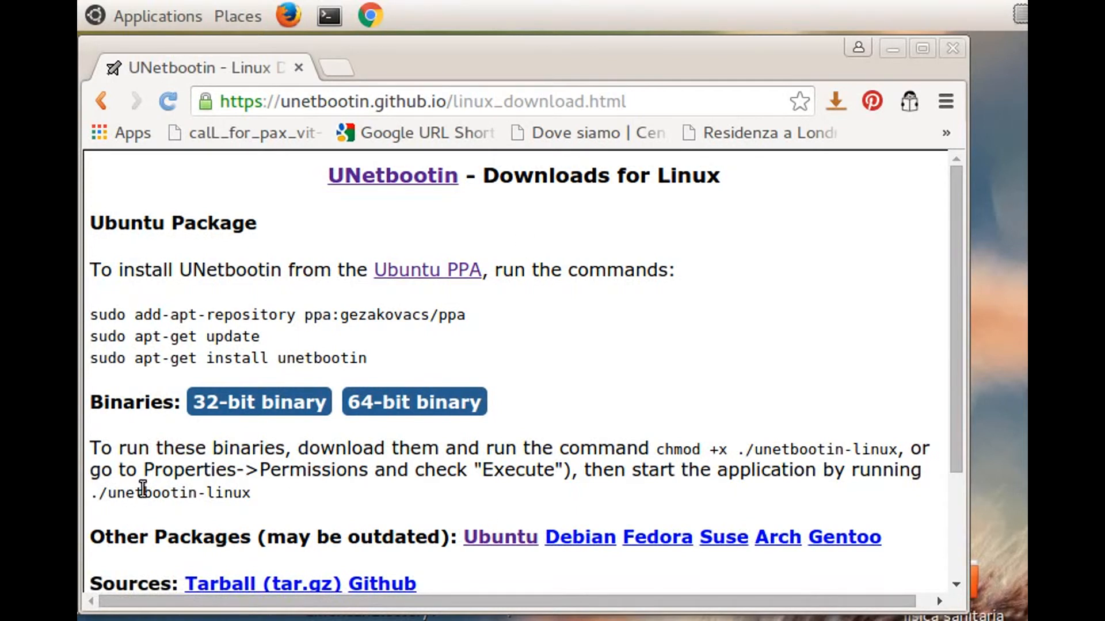
mouse_move(891, 56)
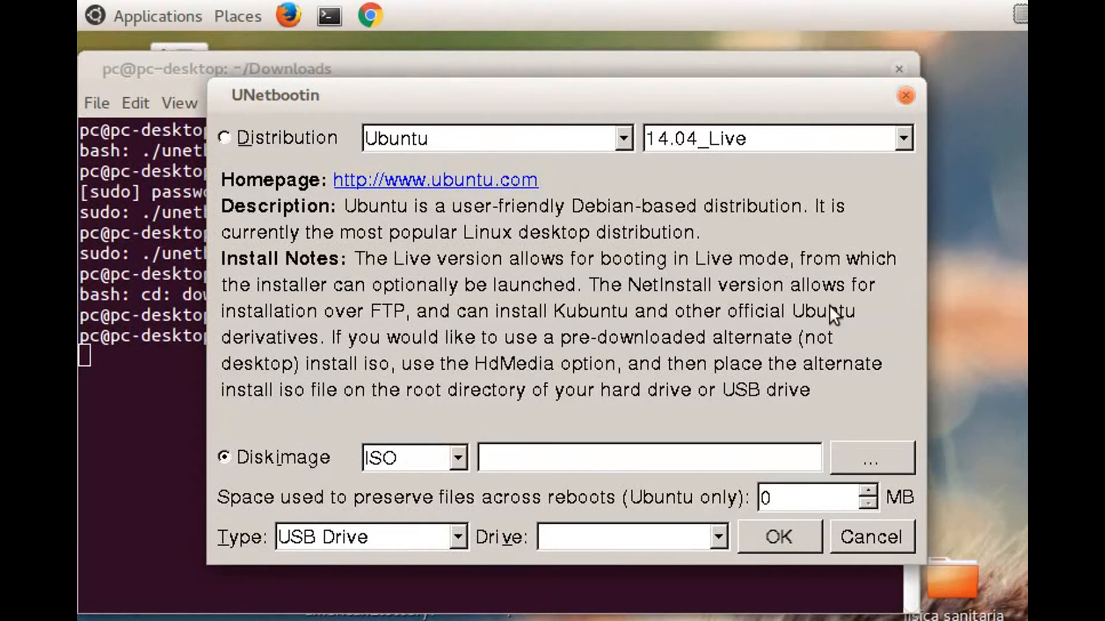
Choose Arch Linux from the distribution list and show its versions (core, core_x64, netinstall, netinstall_x64)
left_click(224, 137)
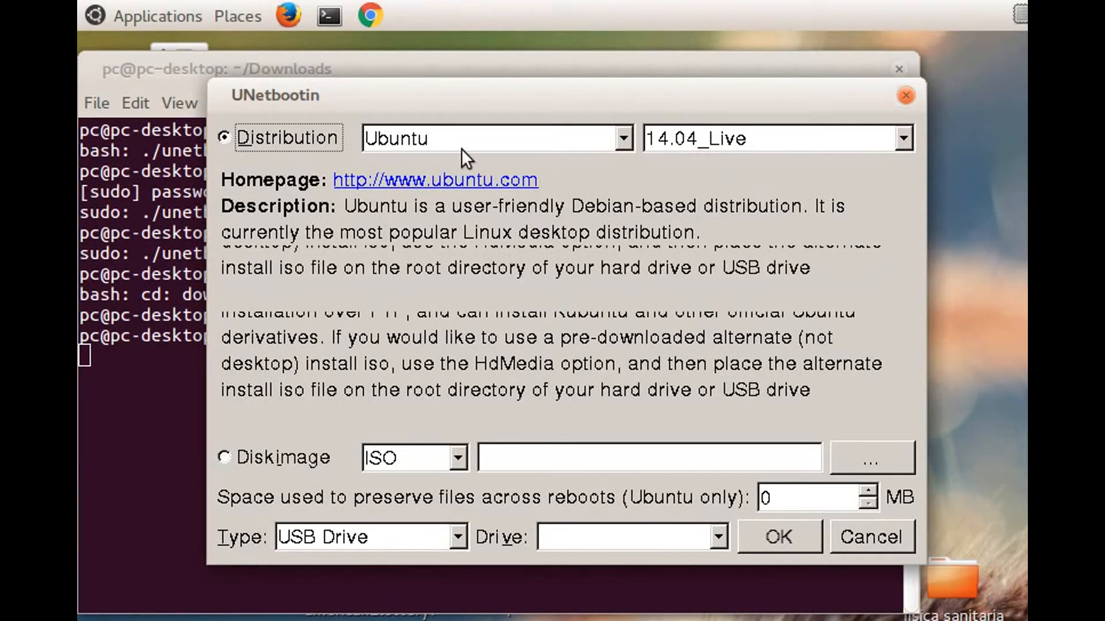
left_click(622, 138)
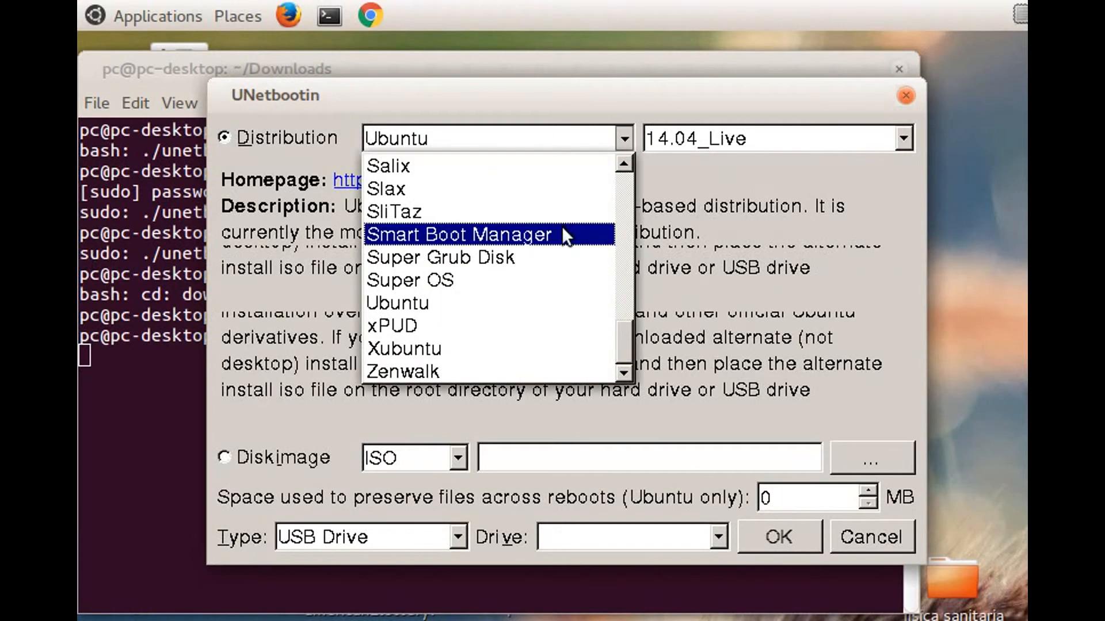
scroll("up", 3)
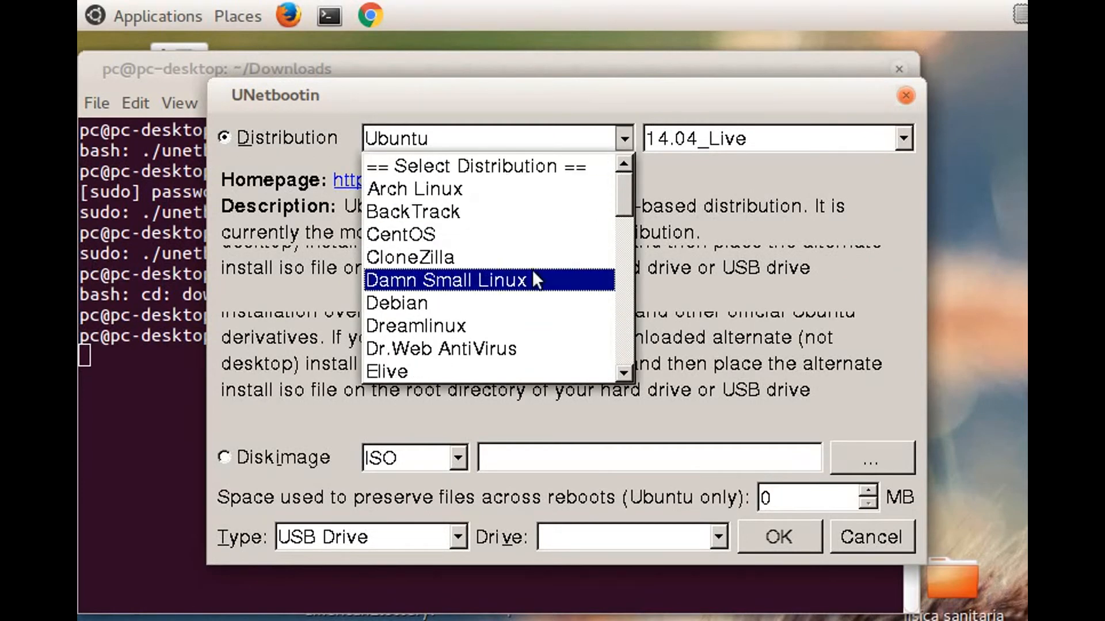
left_click(414, 187)
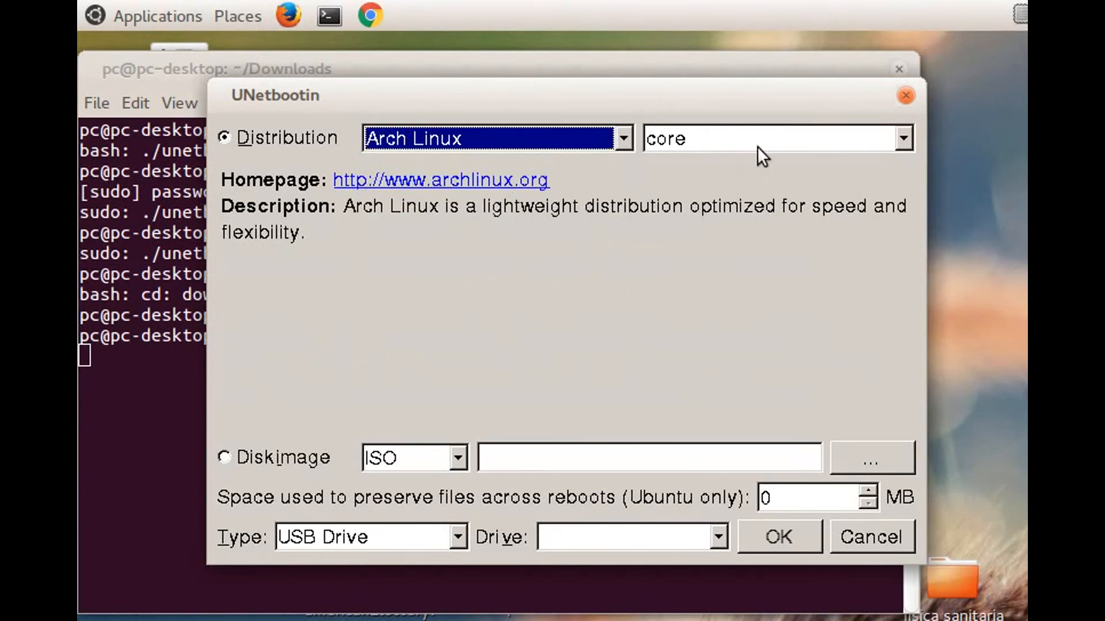
left_click(902, 138)
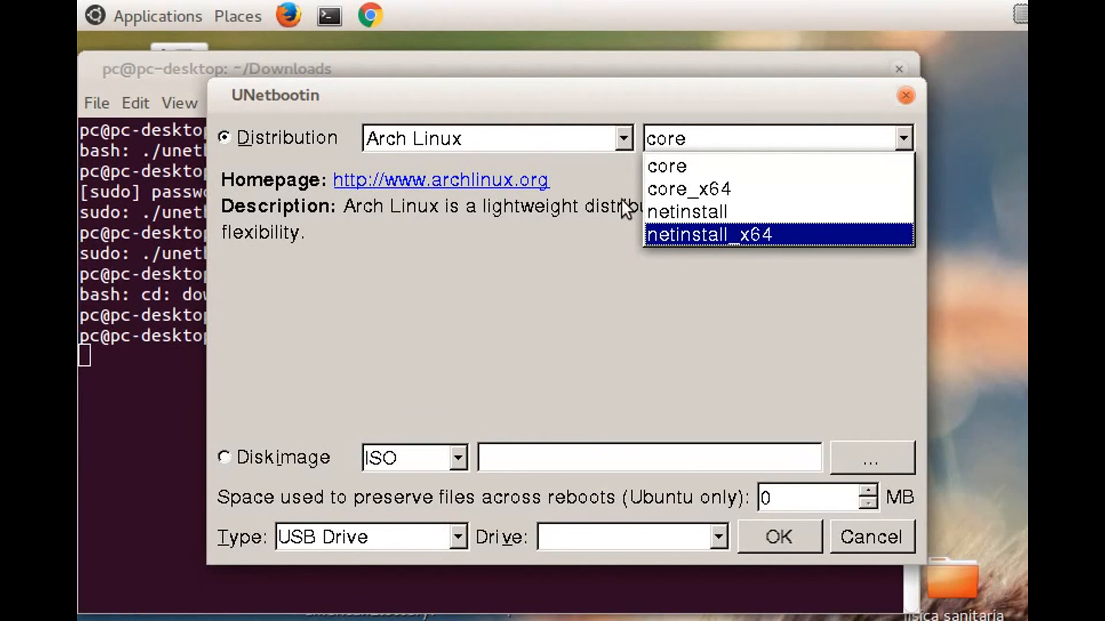
mouse_move(630, 282)
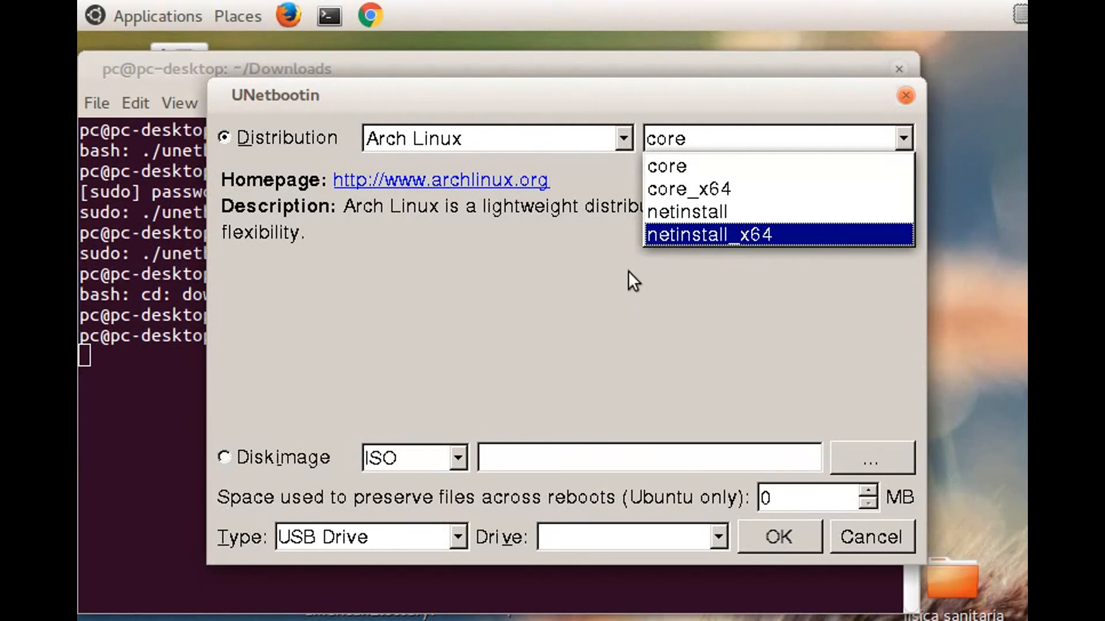
mouse_move(292, 472)
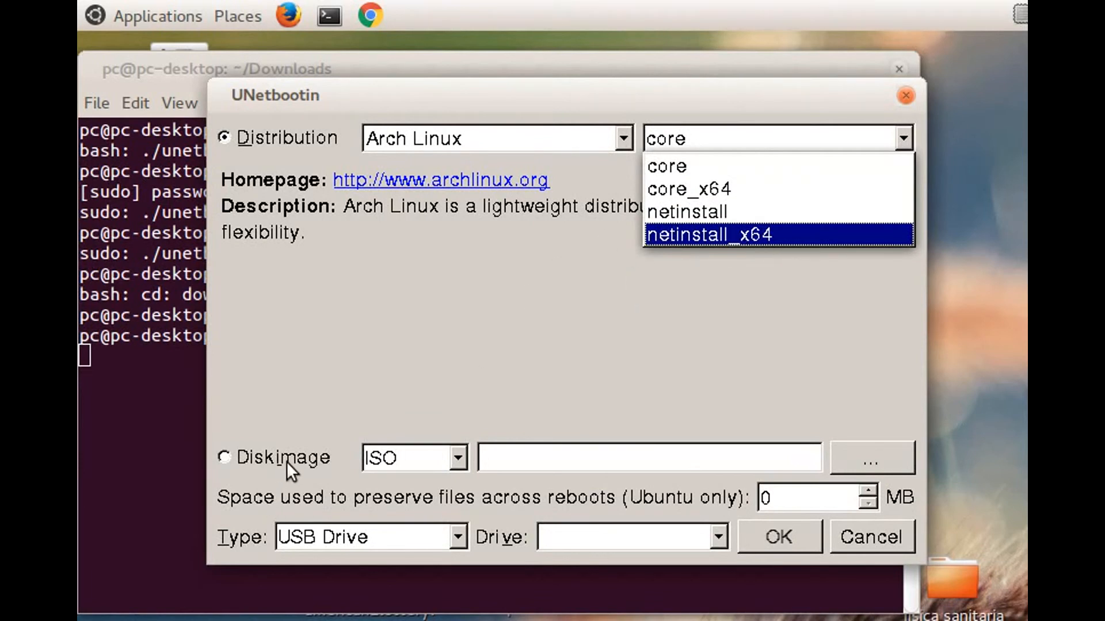
Switch to an ISO disk image source with USB Drive as the target, then bring back the Chrome download page
left_click(224, 457)
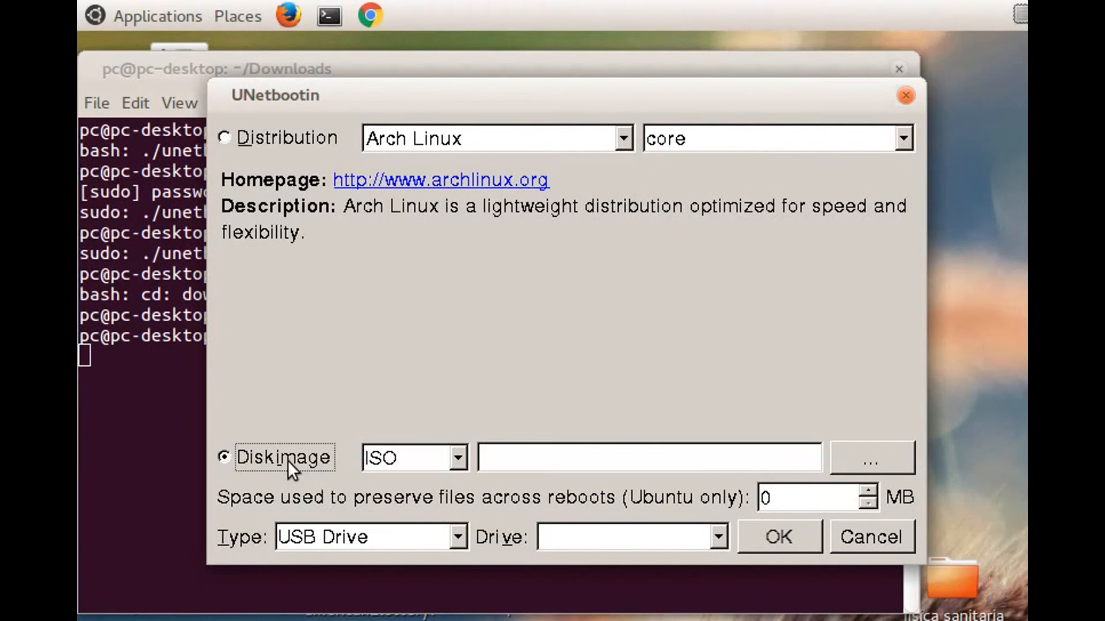
mouse_move(627, 444)
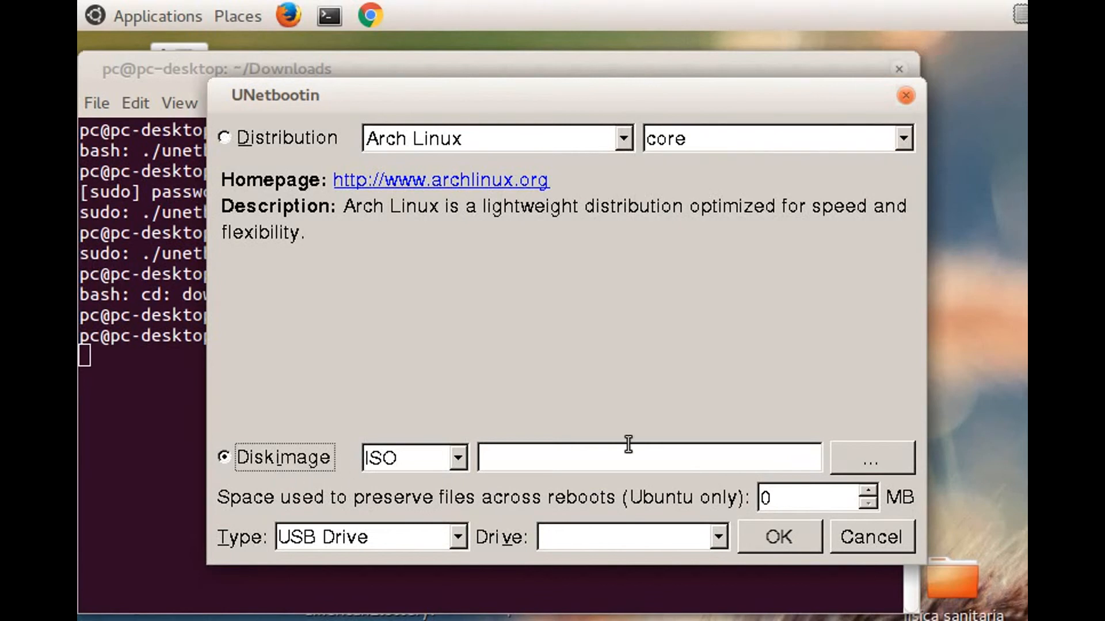
mouse_move(572, 460)
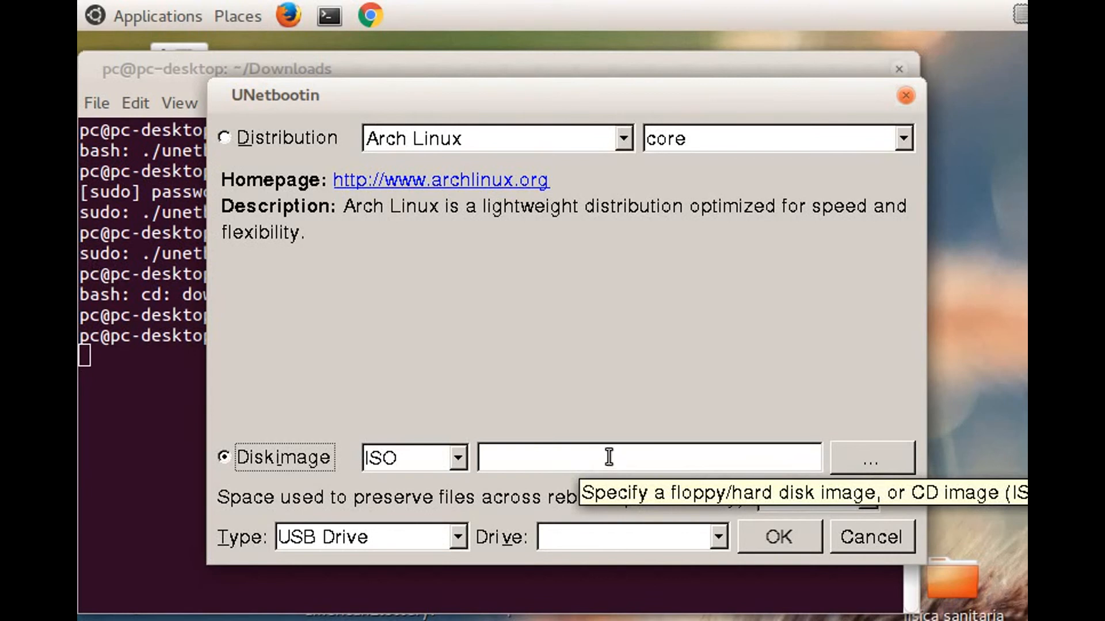
mouse_move(457, 538)
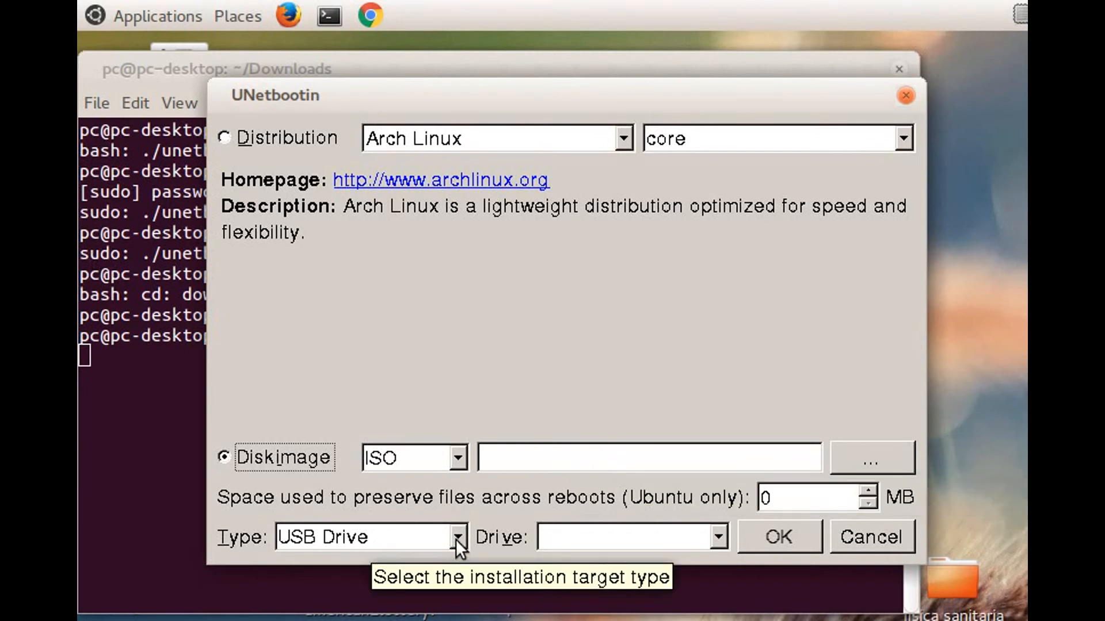
mouse_move(458, 548)
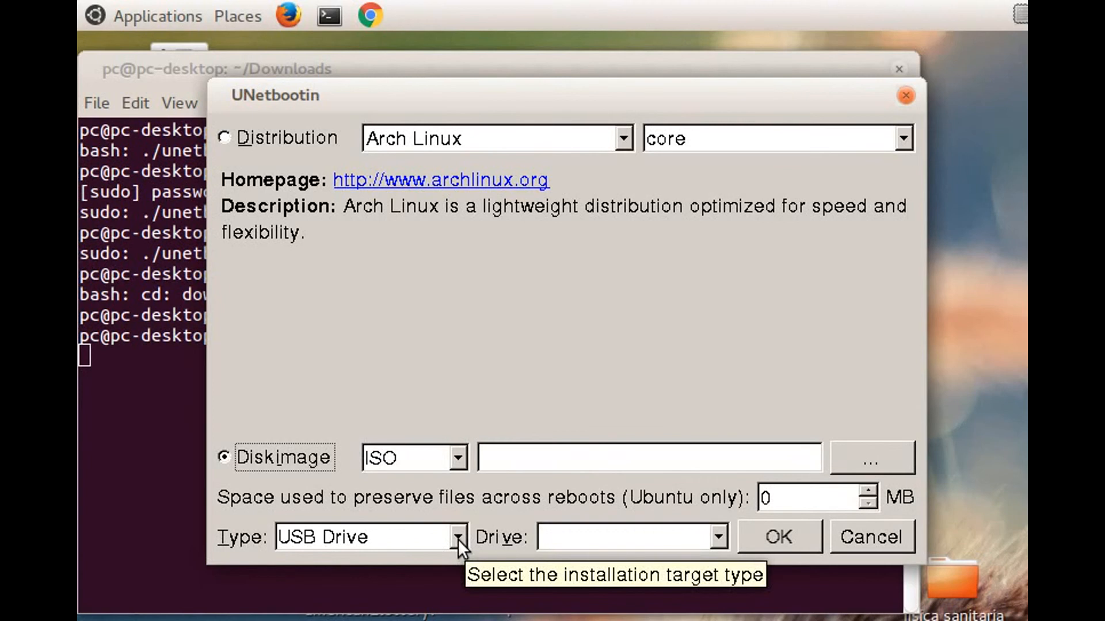
left_click(458, 537)
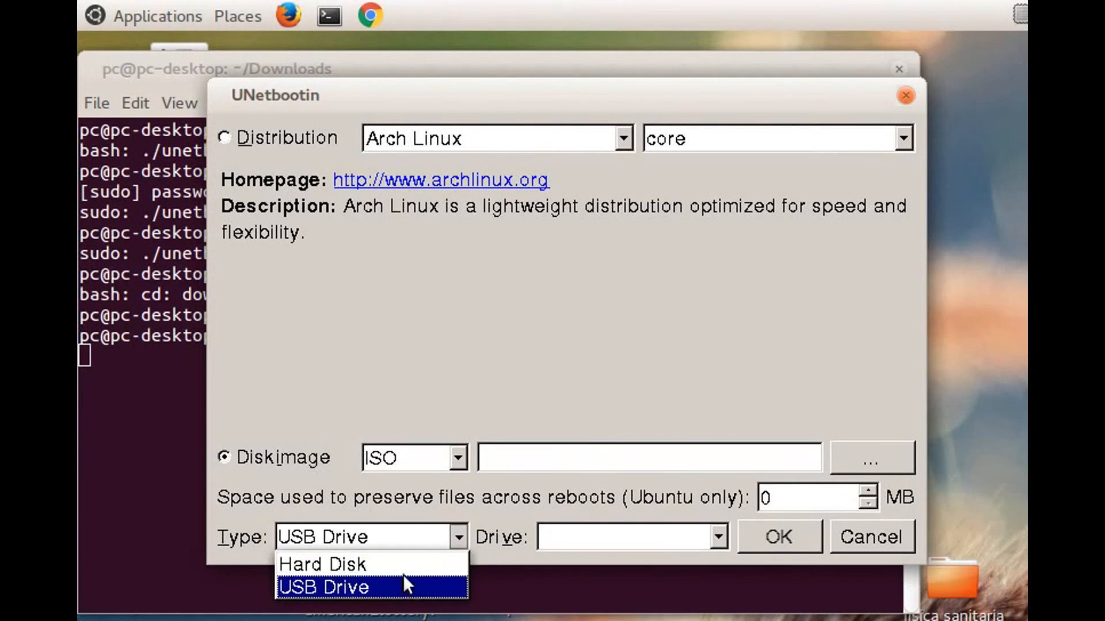
mouse_move(375, 599)
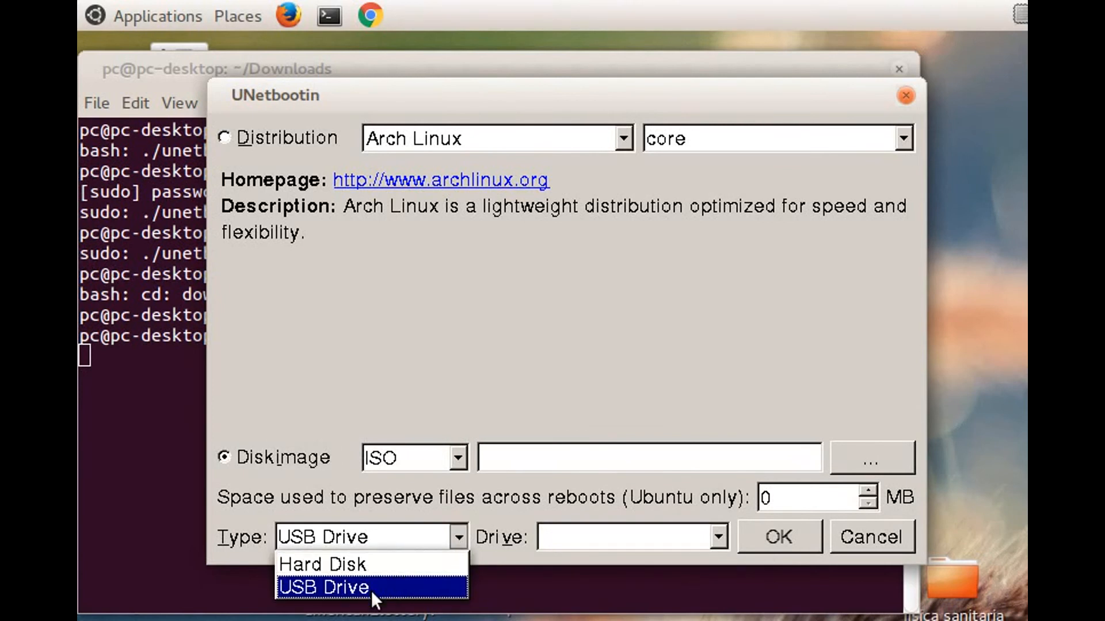
left_click(324, 587)
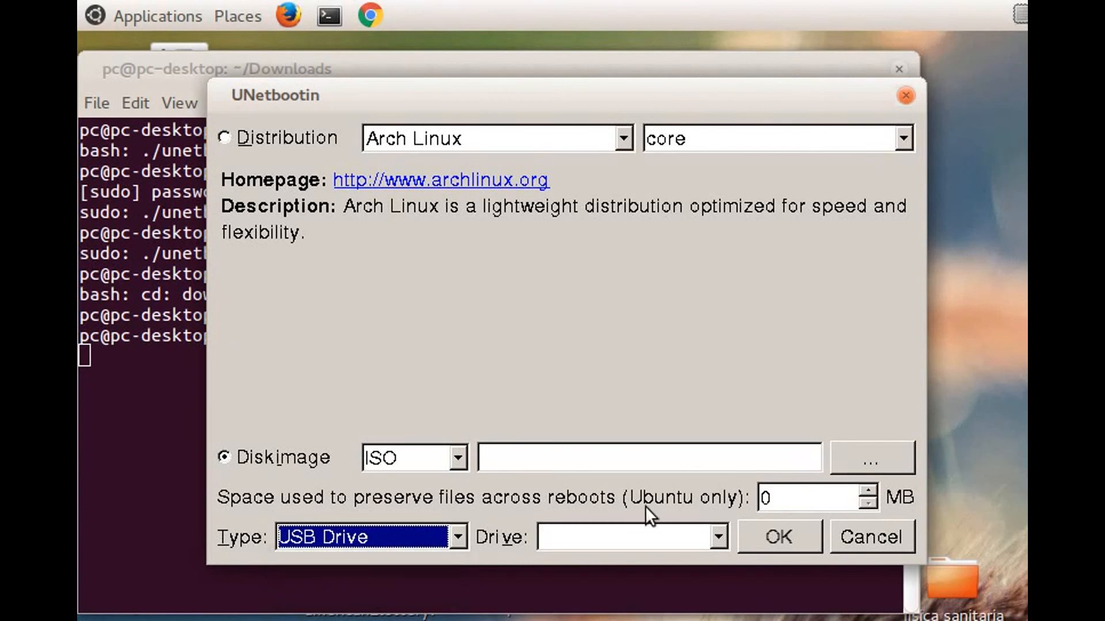
mouse_move(648, 515)
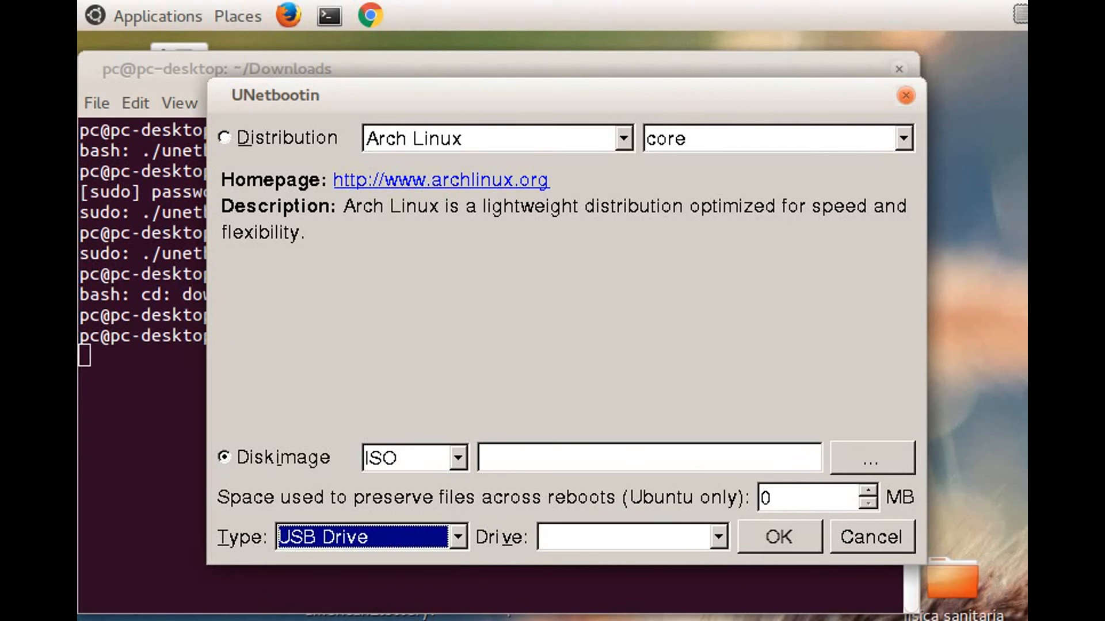
left_click(906, 96)
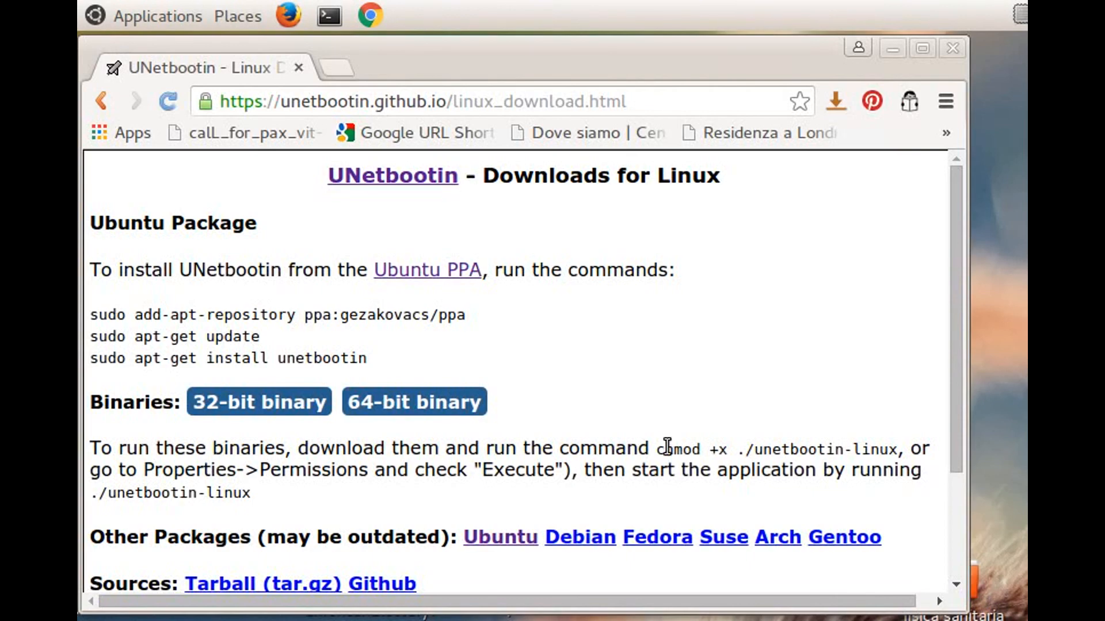